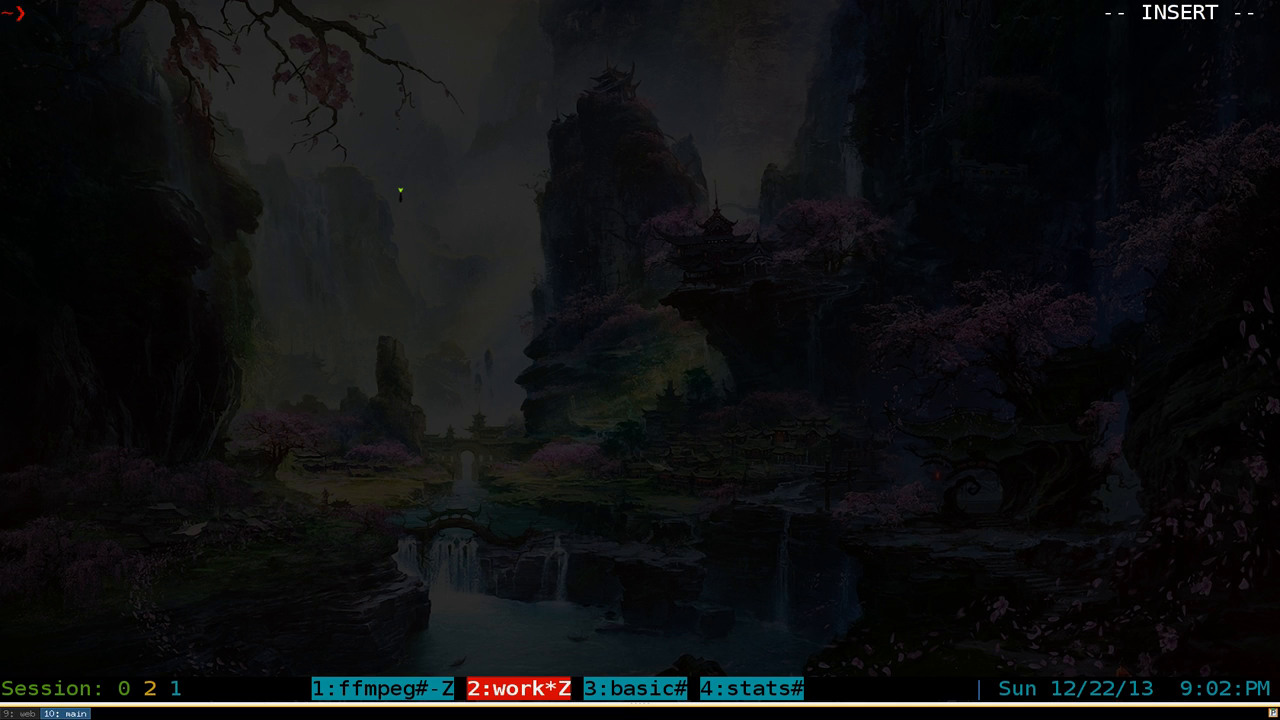
Step: Run the whitey command, then type yt at the next zsh prompt
type("whit")
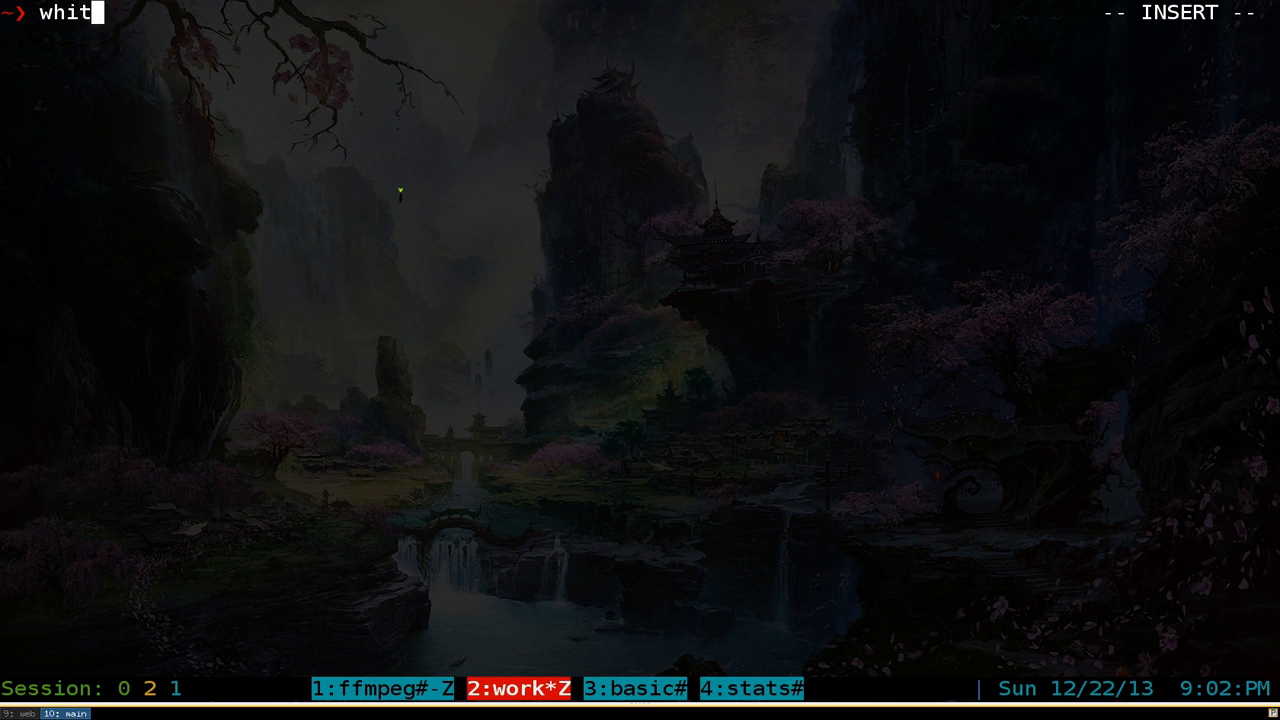
type("ey")
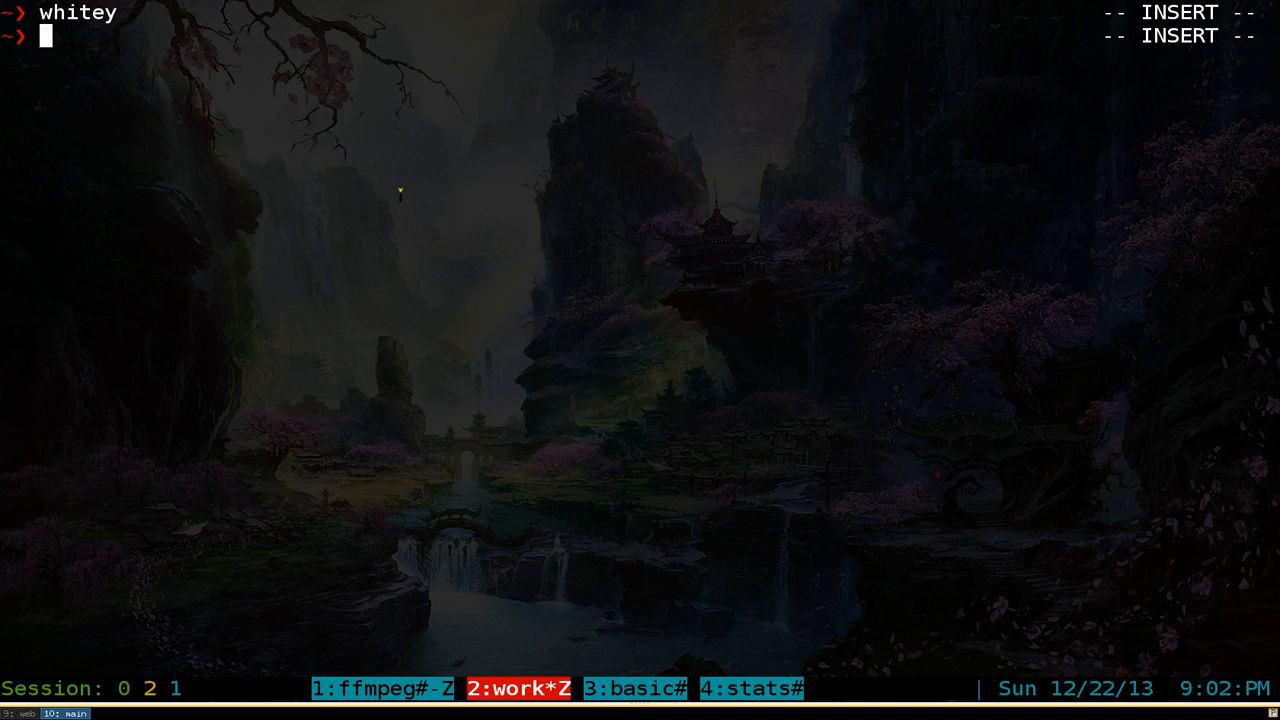
type("y")
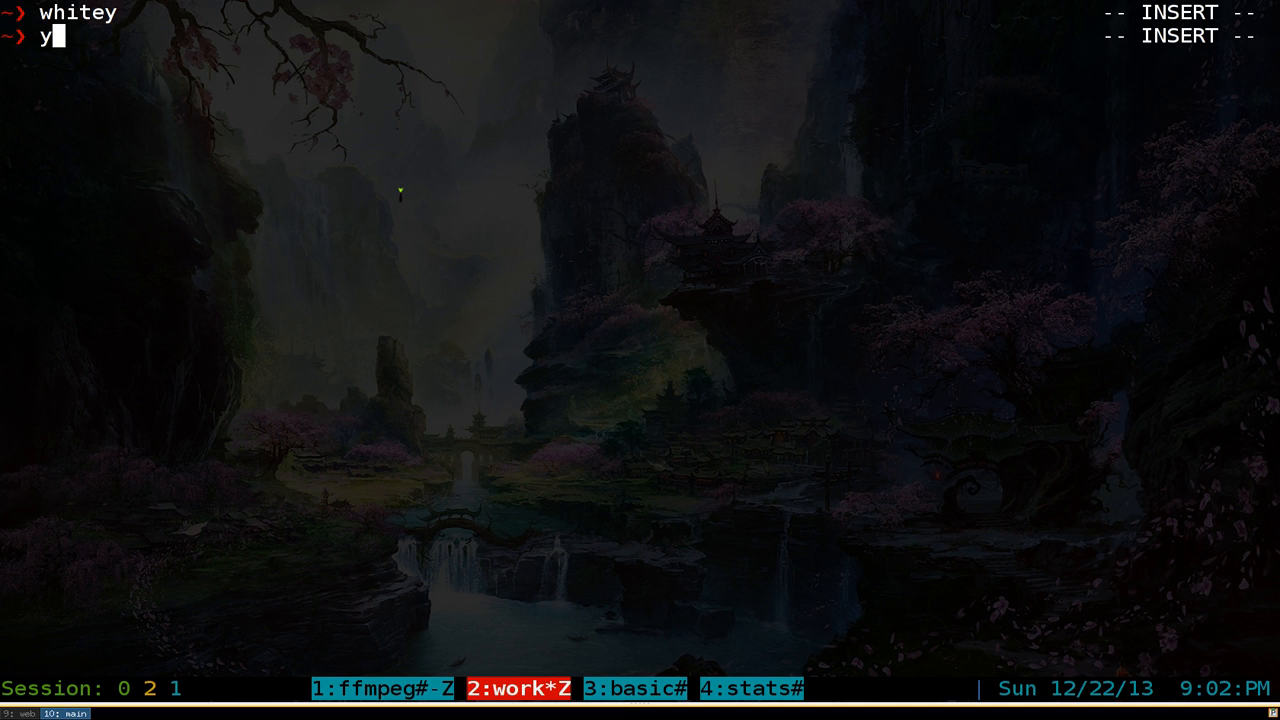
type("t")
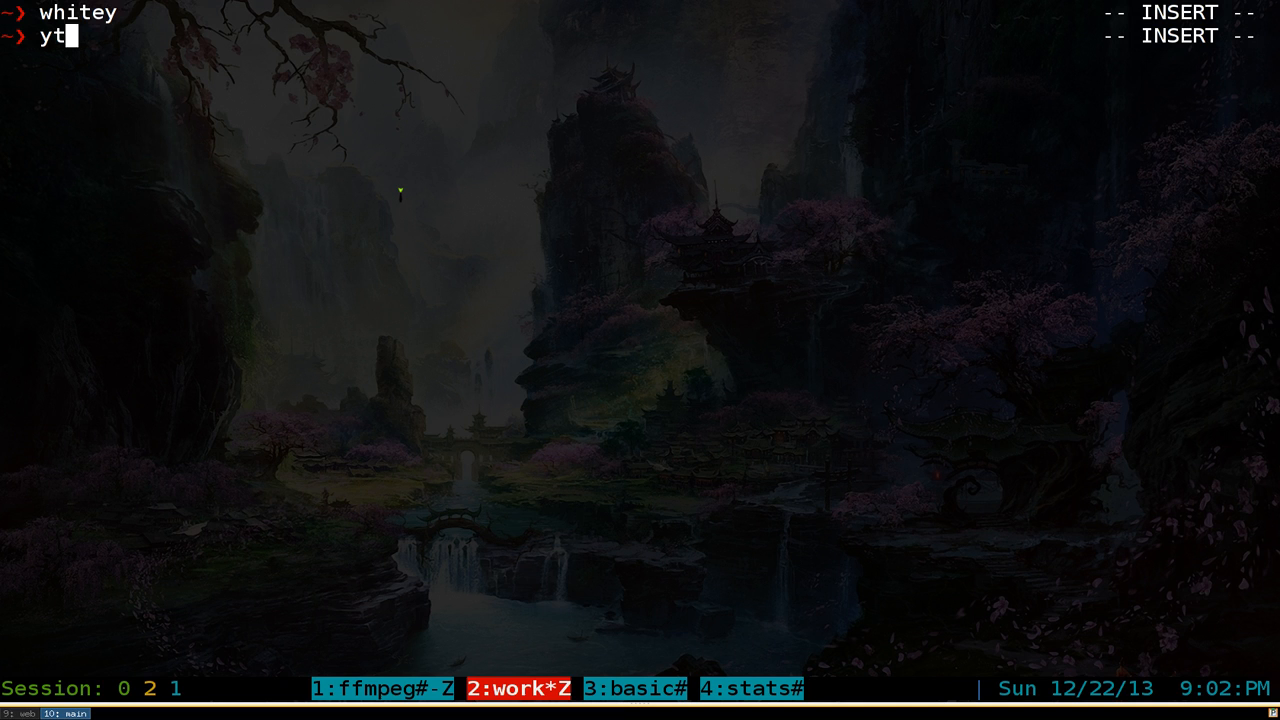
Step: Launch yt and search YouTube for 'open source', listing results 1–9
key("Return")
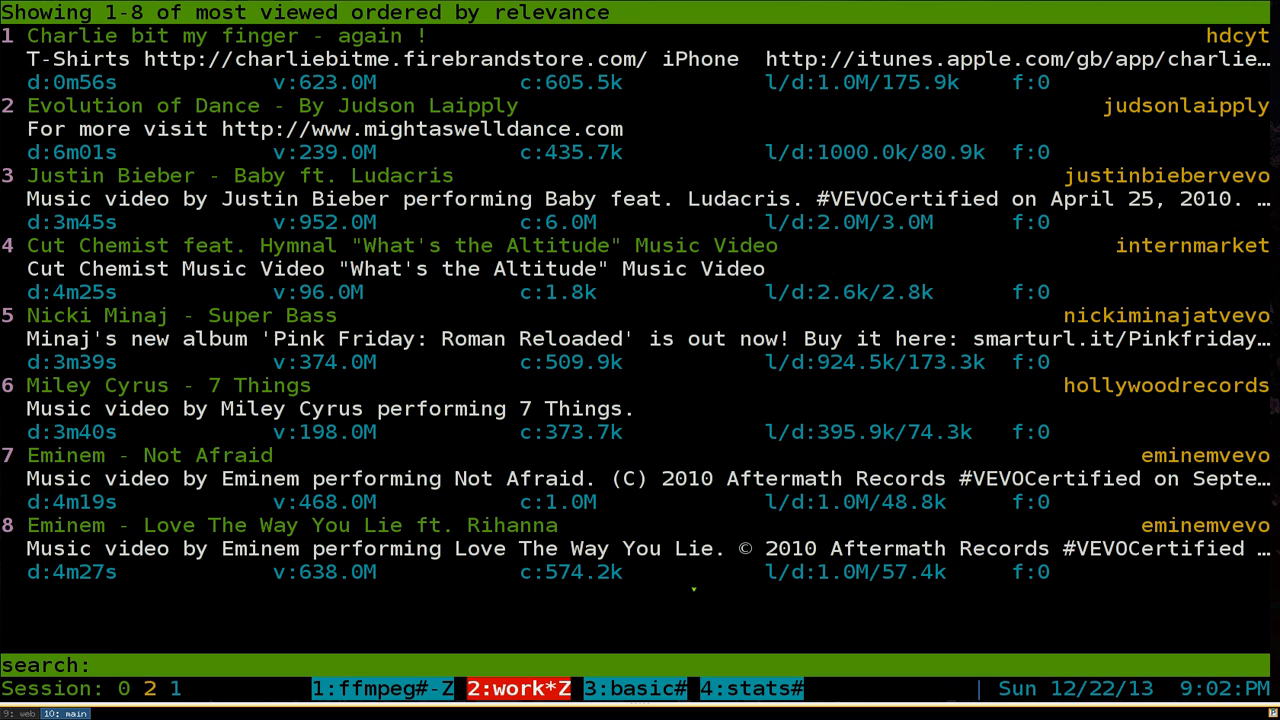
type("open s")
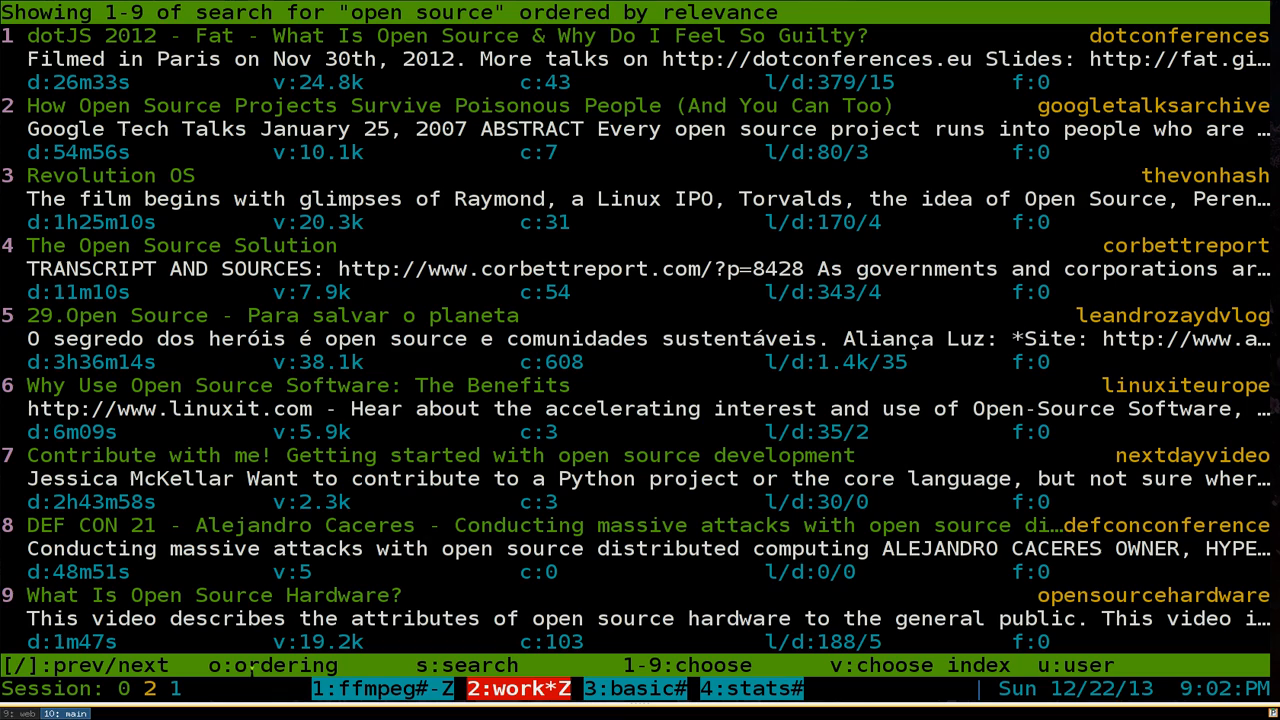
Step: Reorder the 'open source' results by view count and move to results 10–18
key("o")
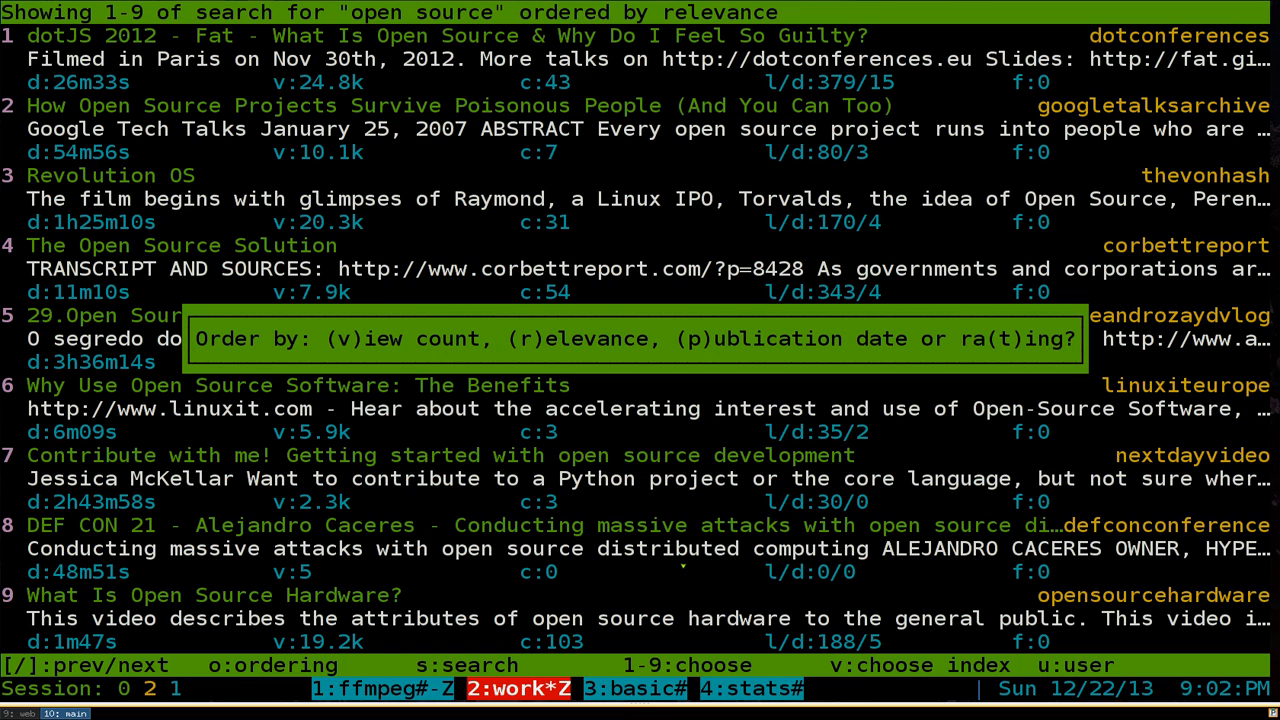
mouse_move(208, 400)
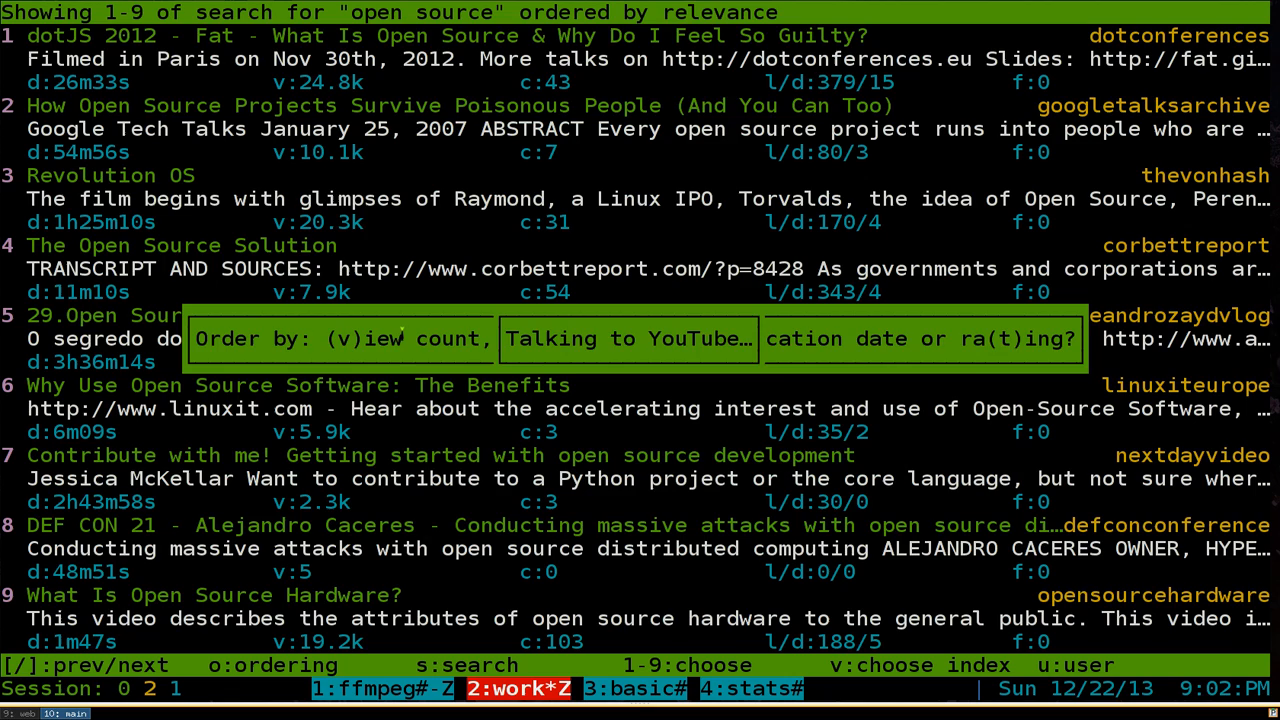
key("v")
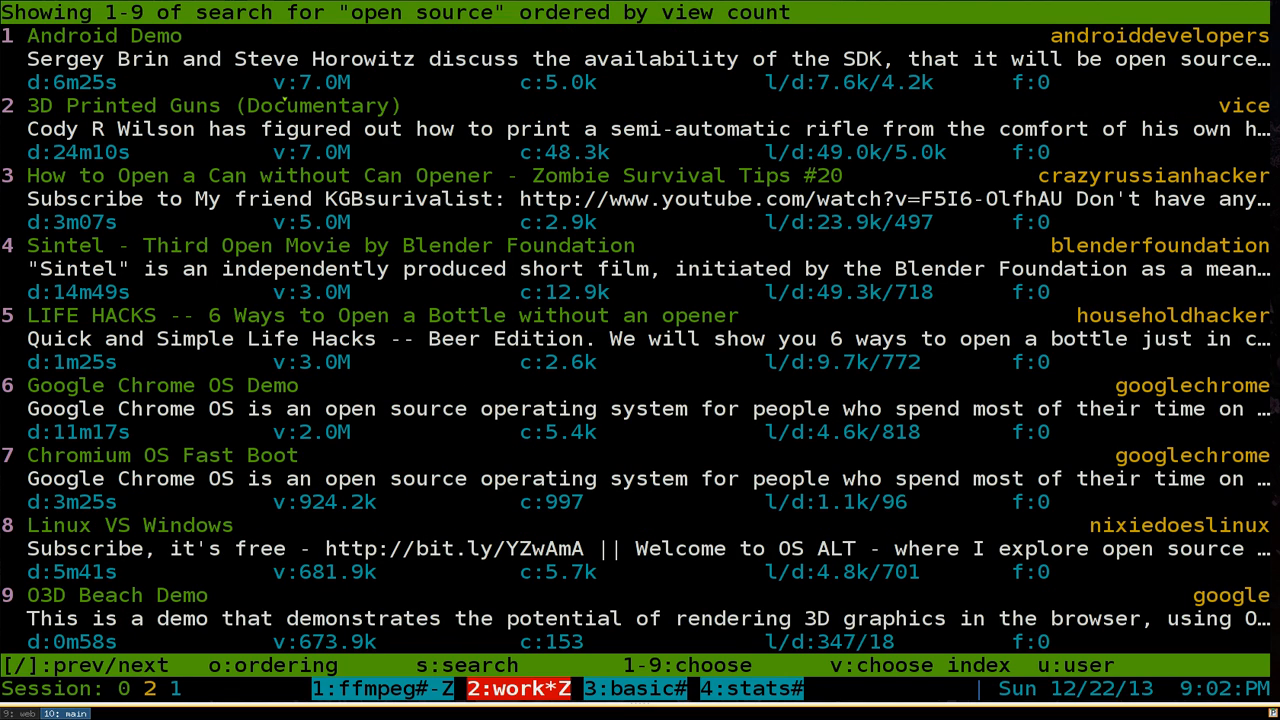
double_click(307, 152)
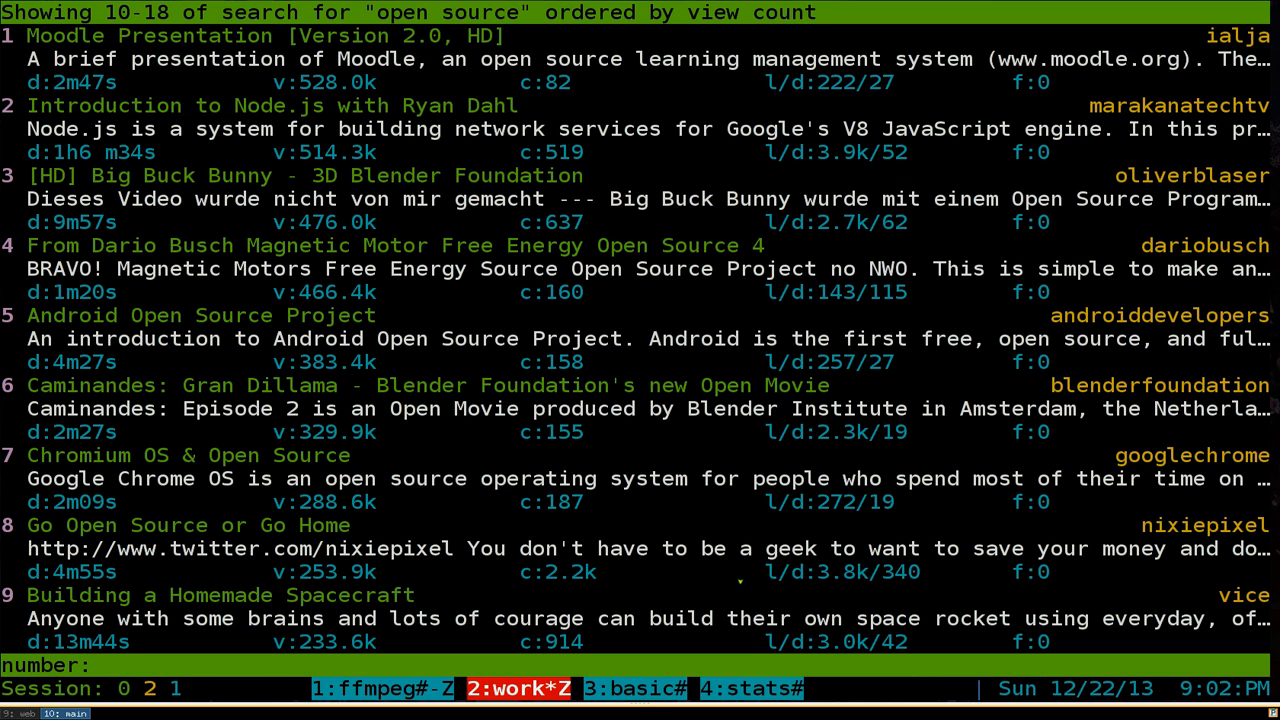
Step: Pick video 15, look up user gotble's videos, then quit yt
type("15")
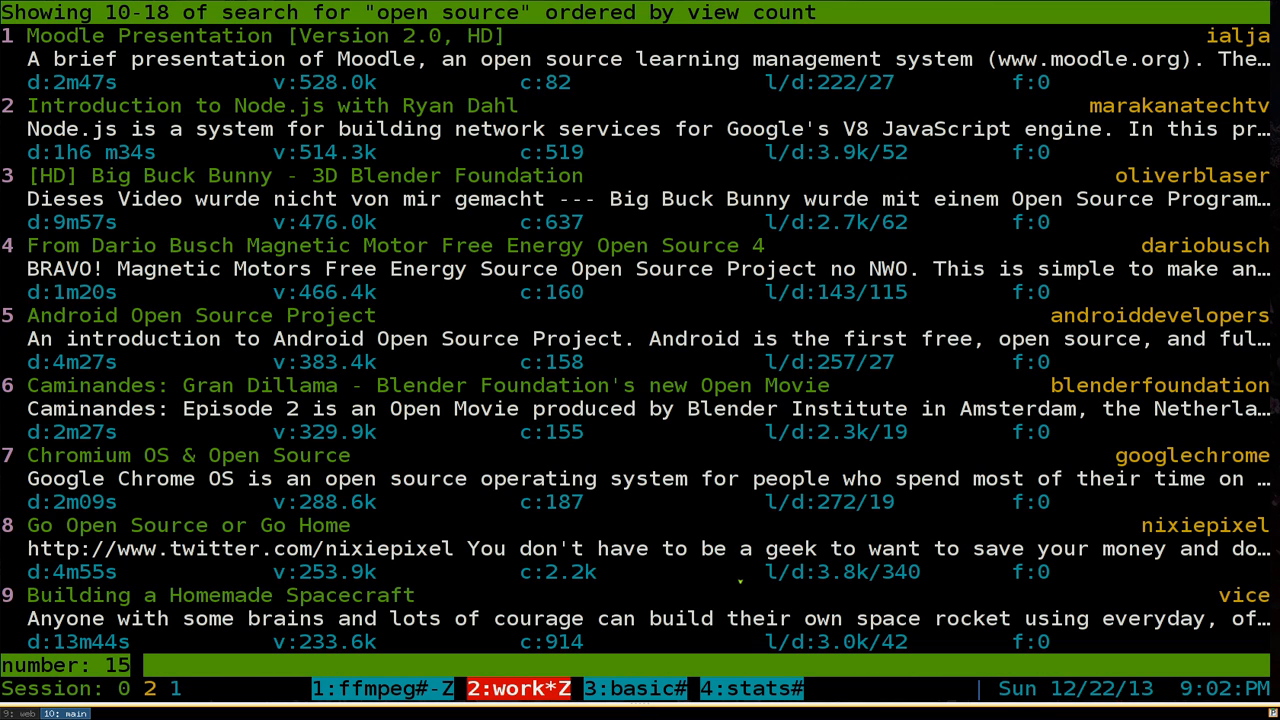
key("BackSpace")
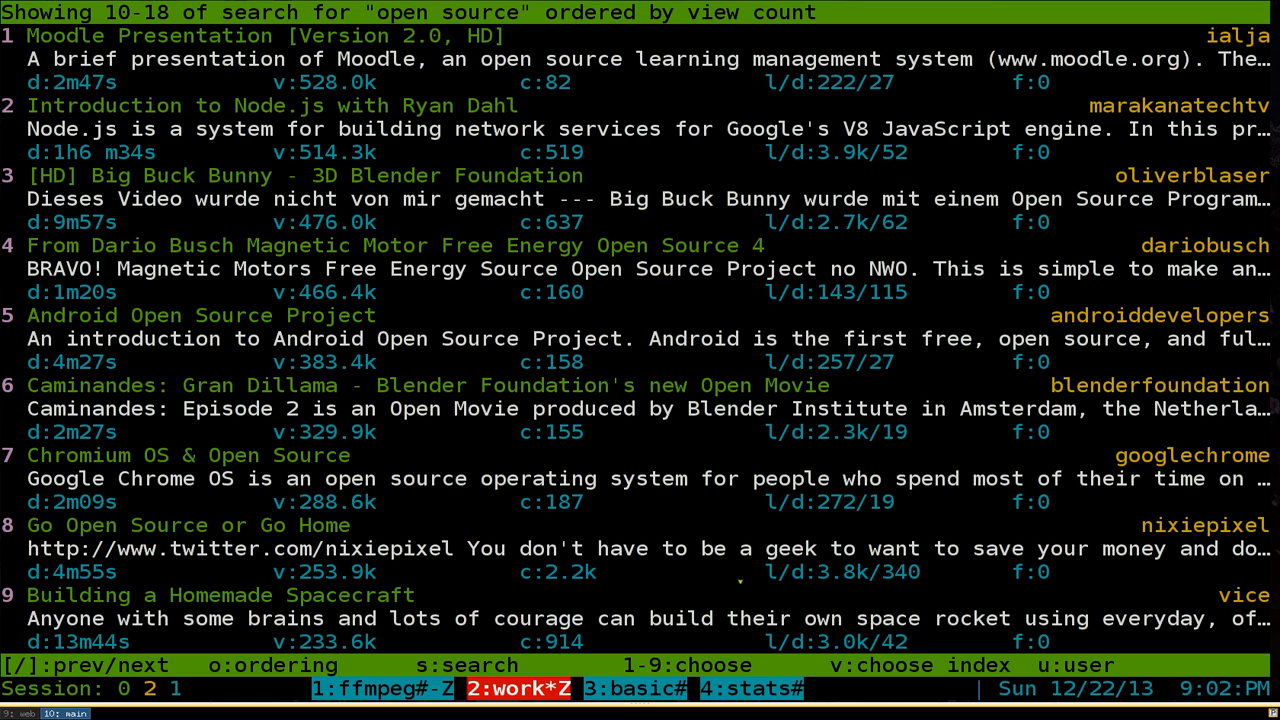
key("u")
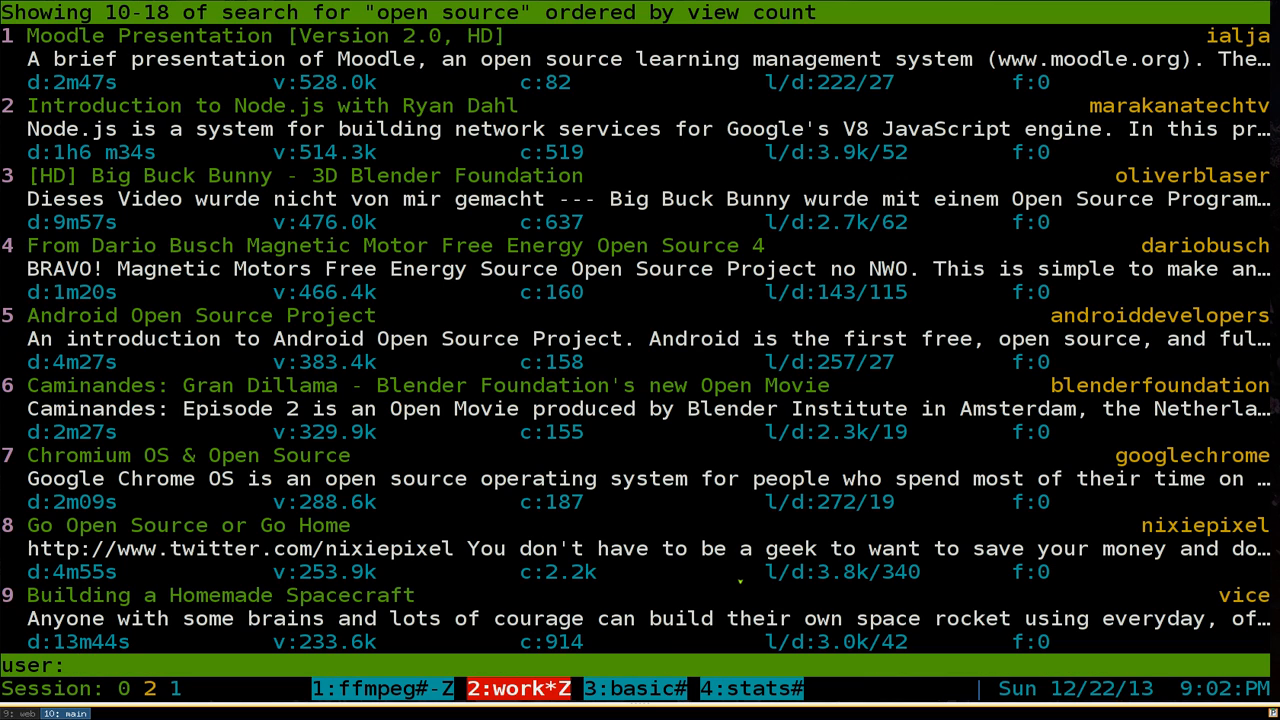
type("gotble")
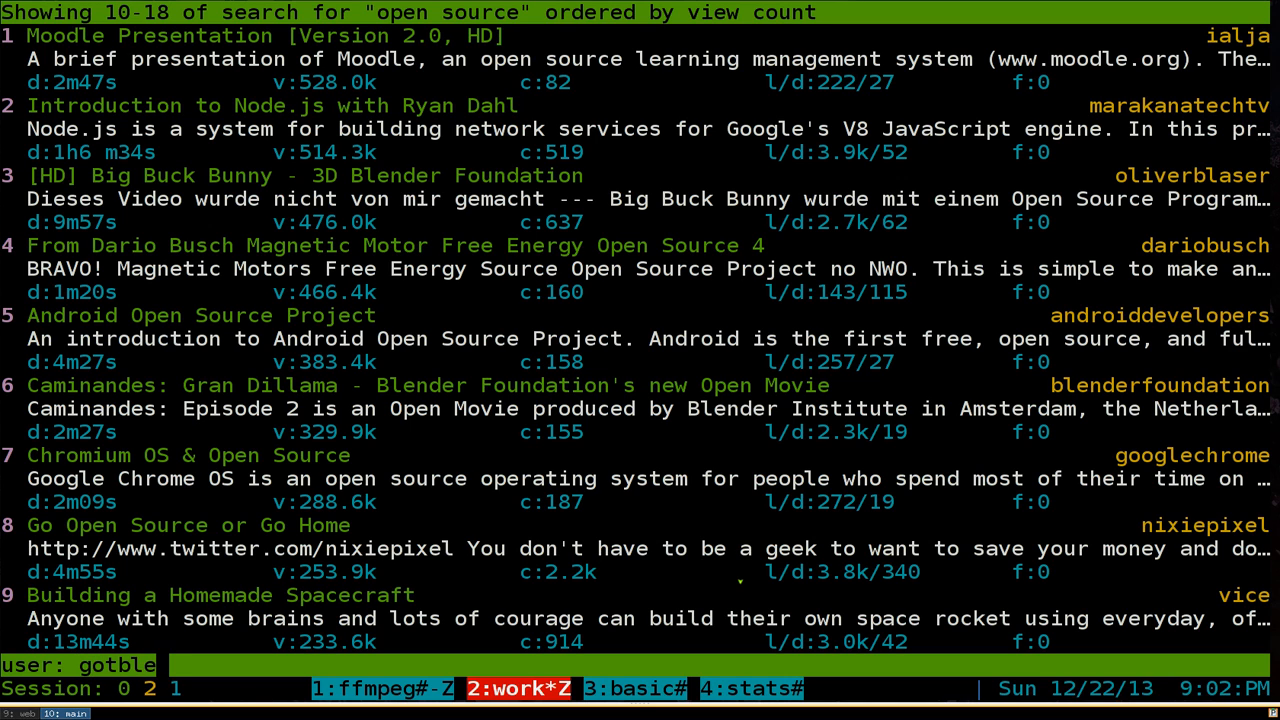
key("Return")
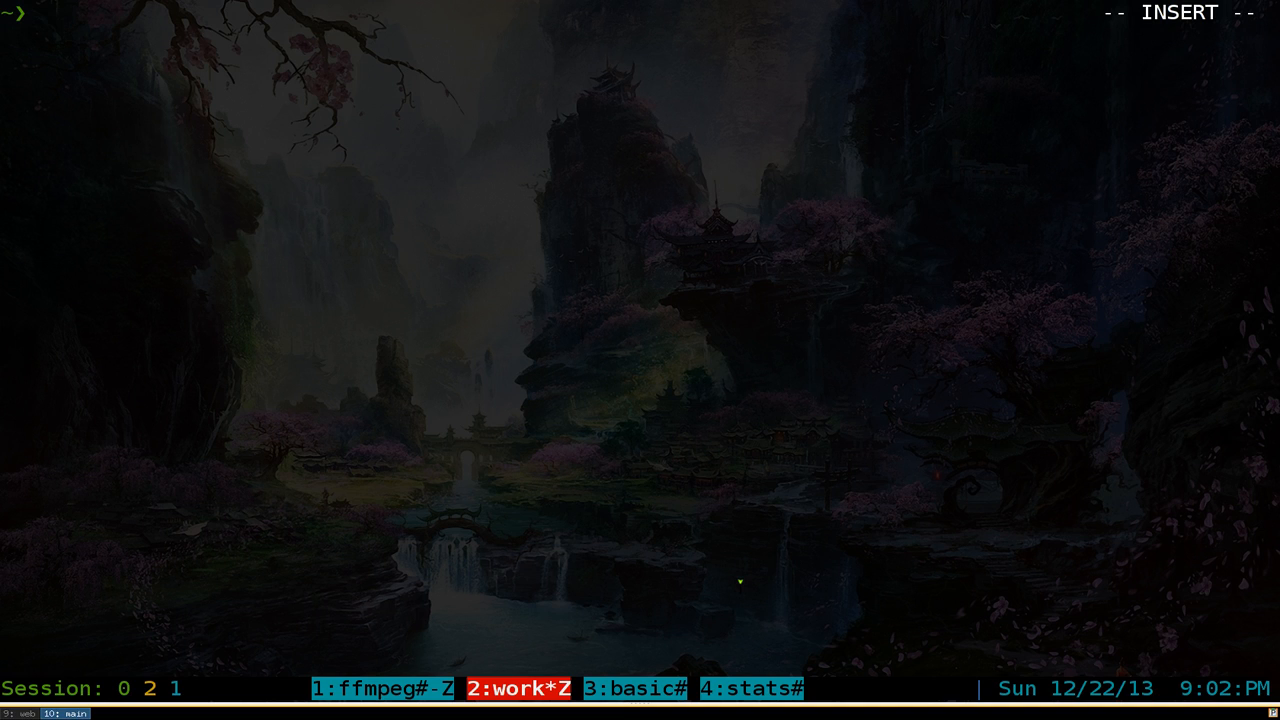
Step: Search the pip package index for whitey
type("pip")
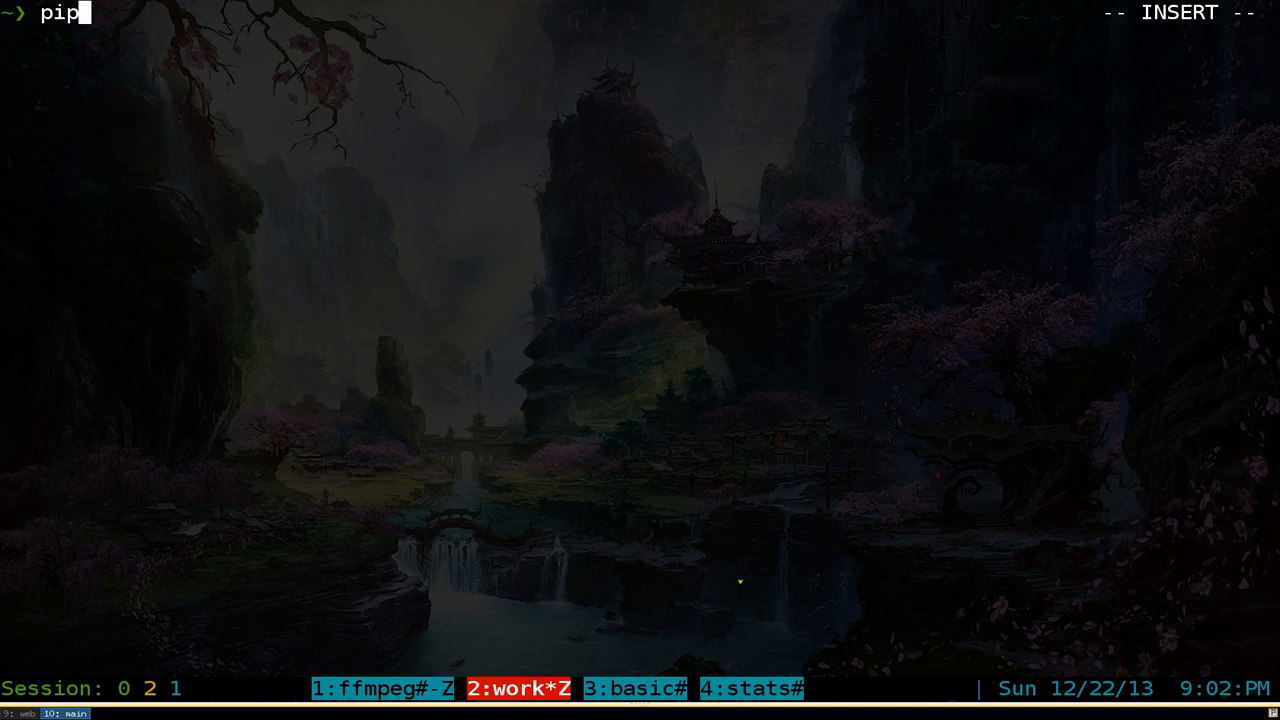
type("se")
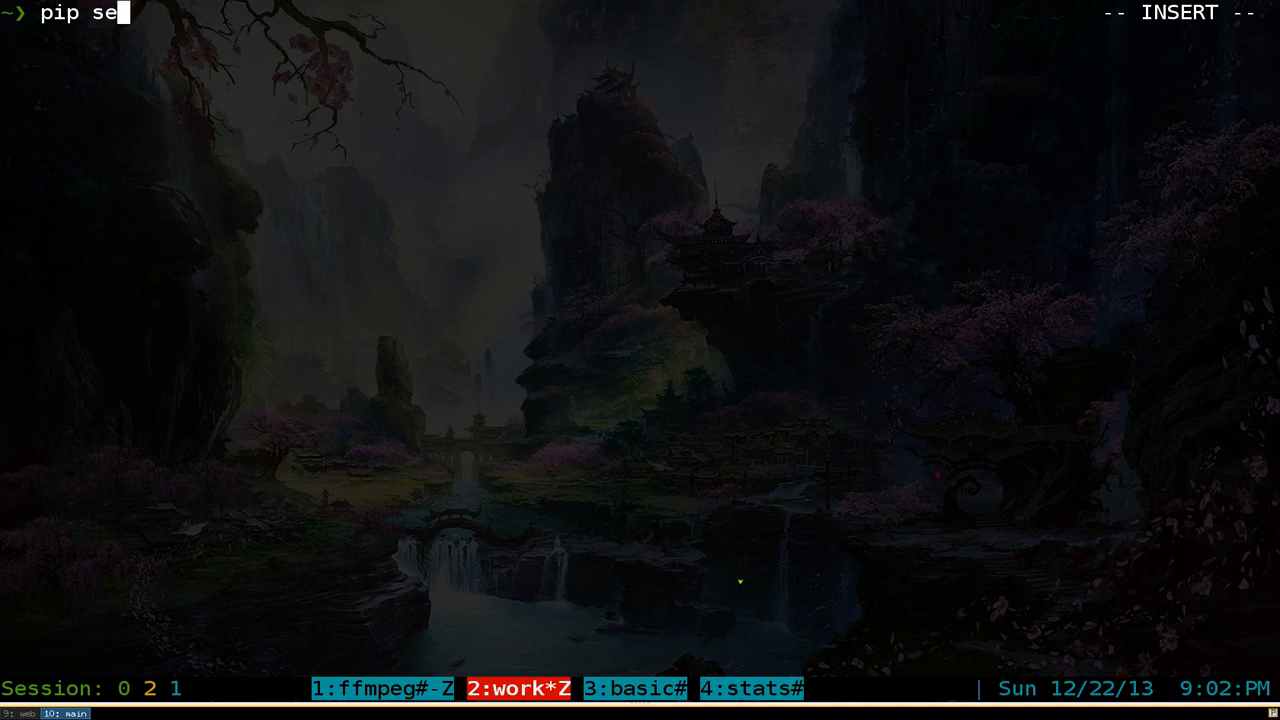
type("arch whitey")
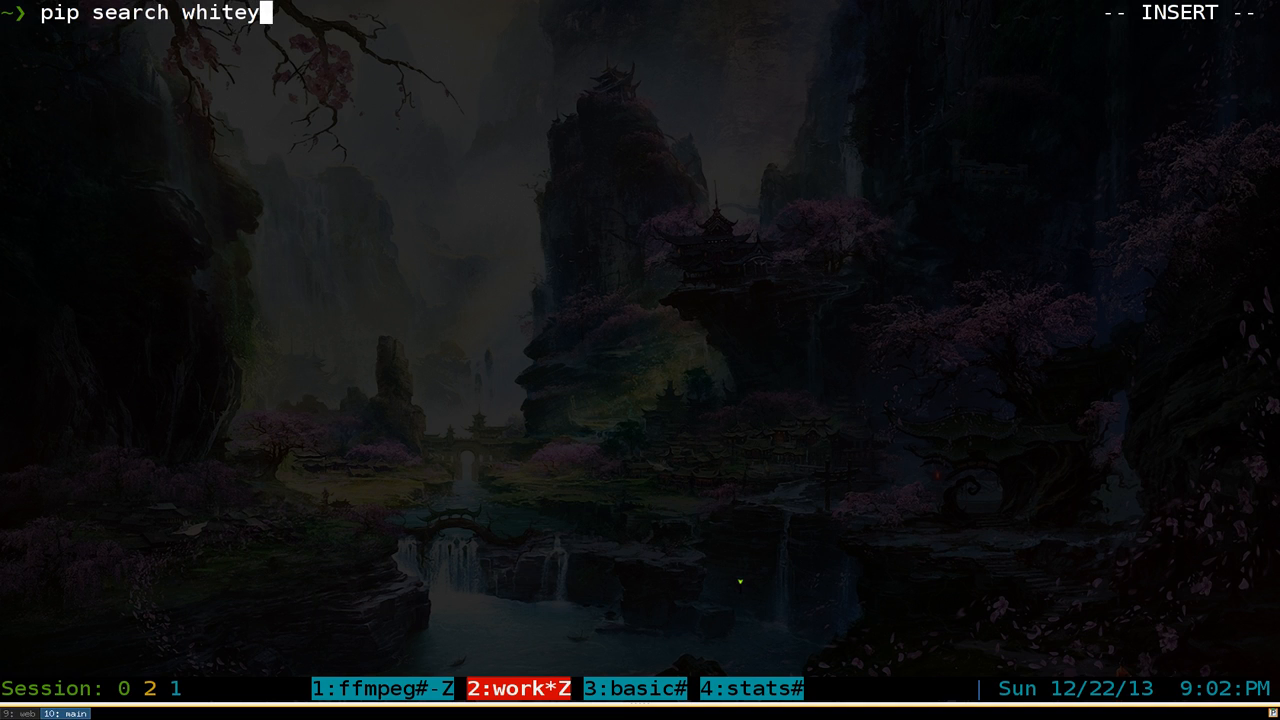
key("Return")
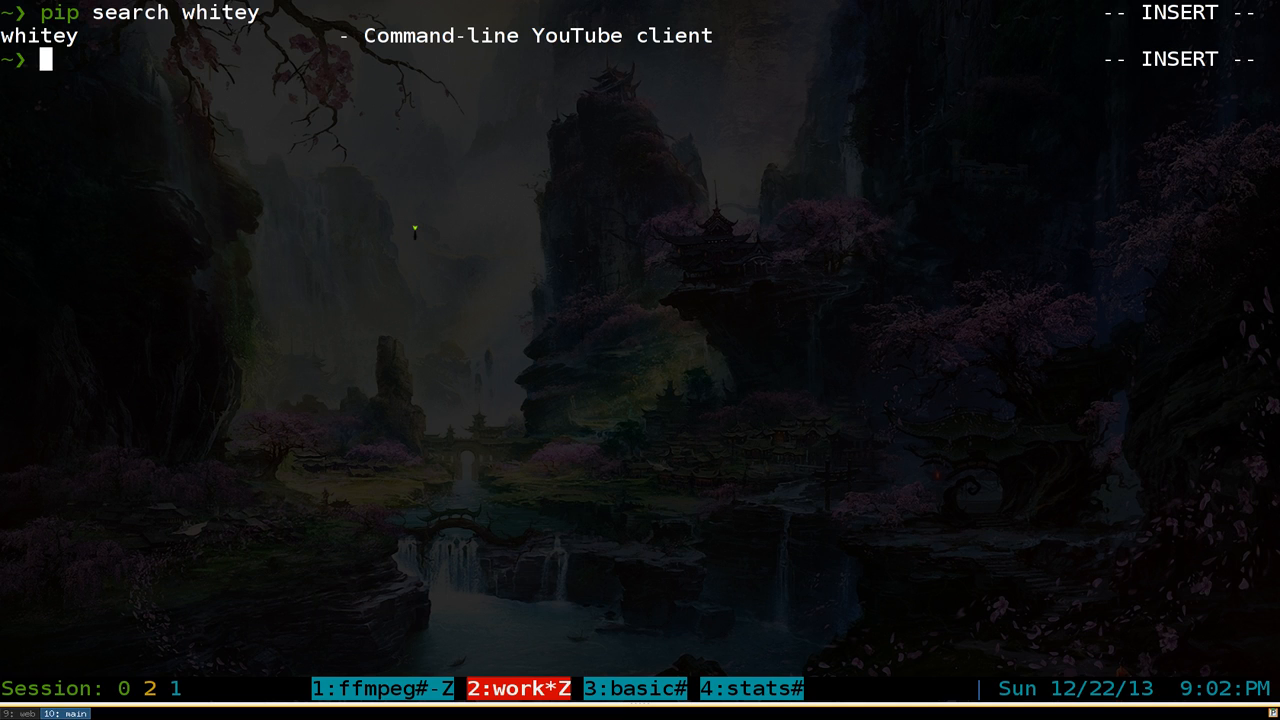
Step: Install the whitey package with 'sudo pip2 install whitey'
type("sudo p")
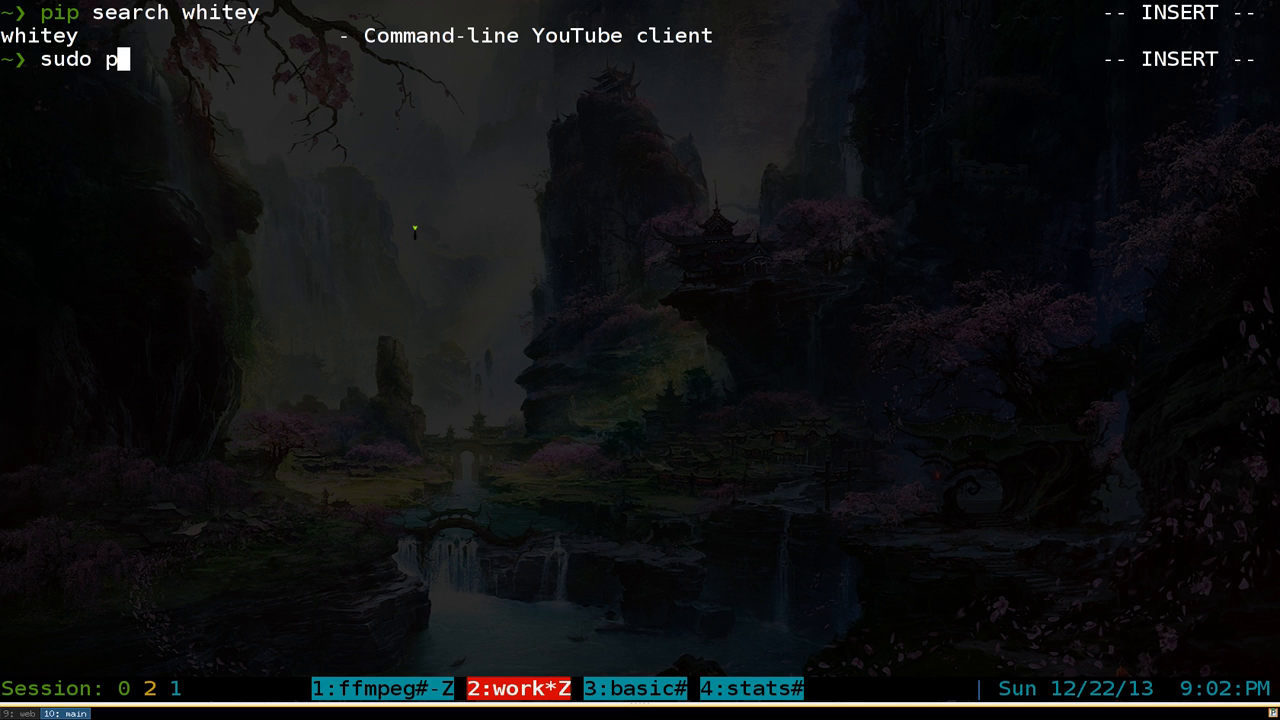
type("ip2 isnt")
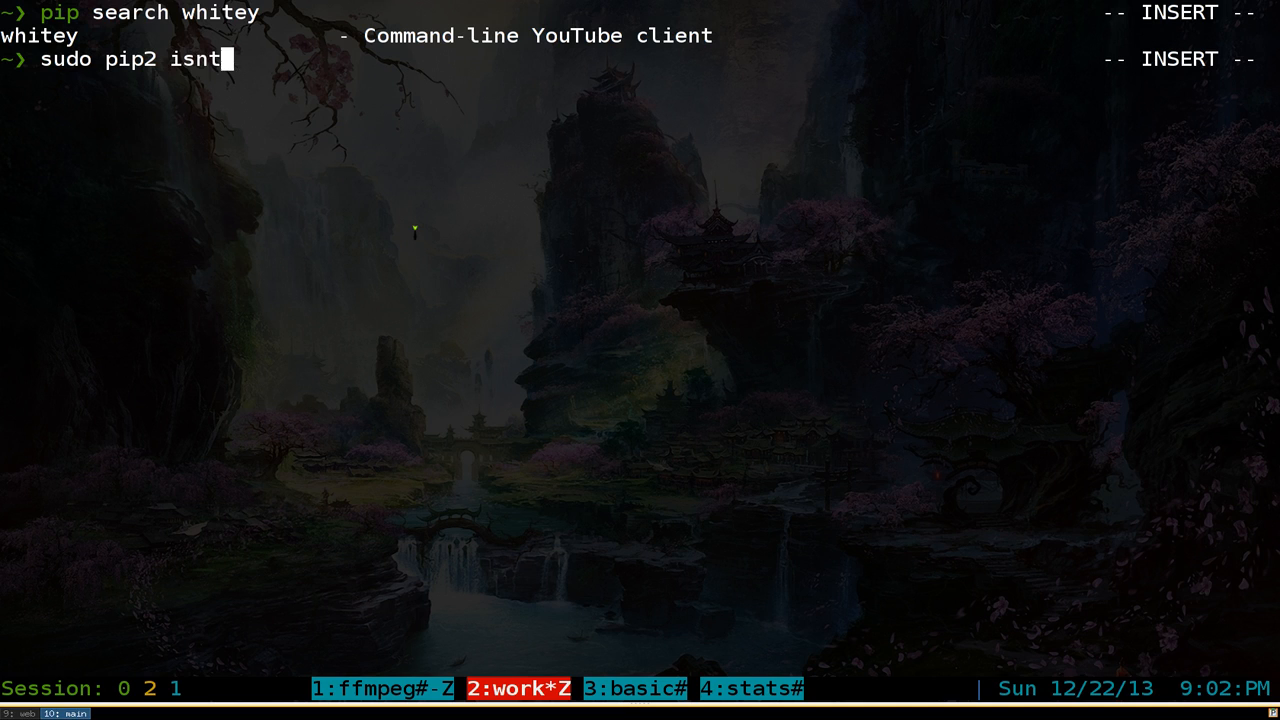
type("insta")
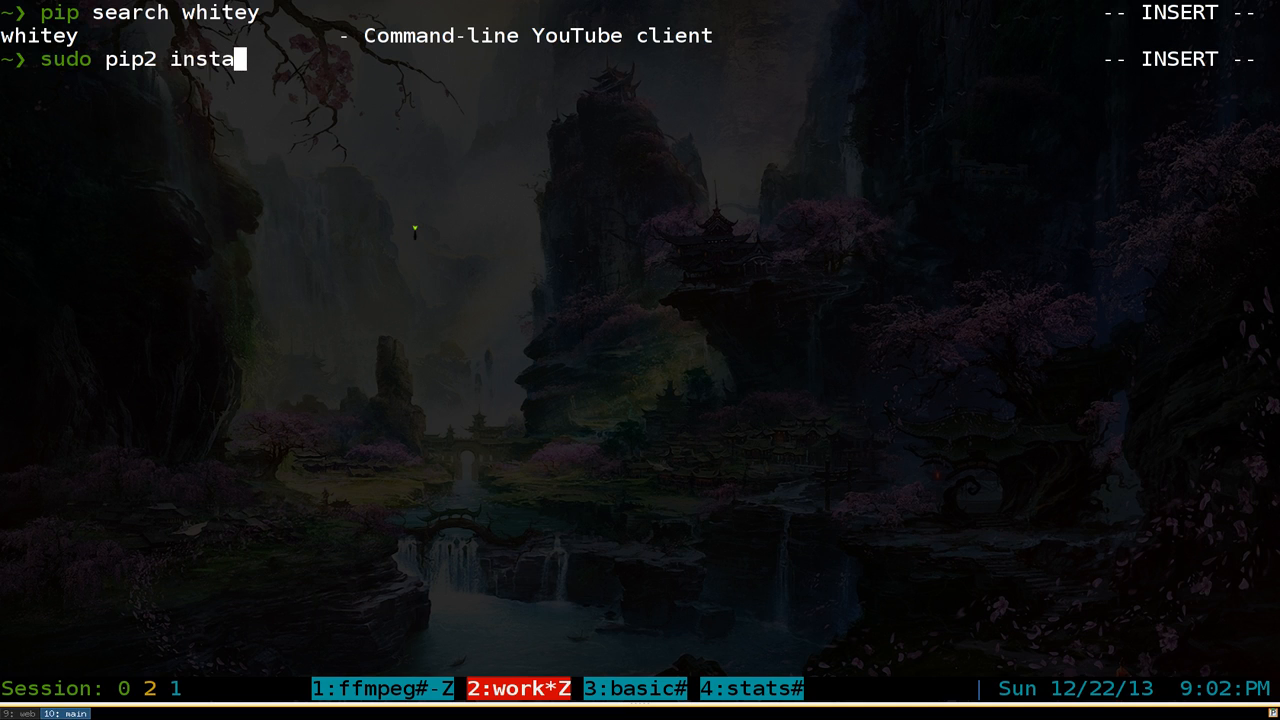
type("ll whitey")
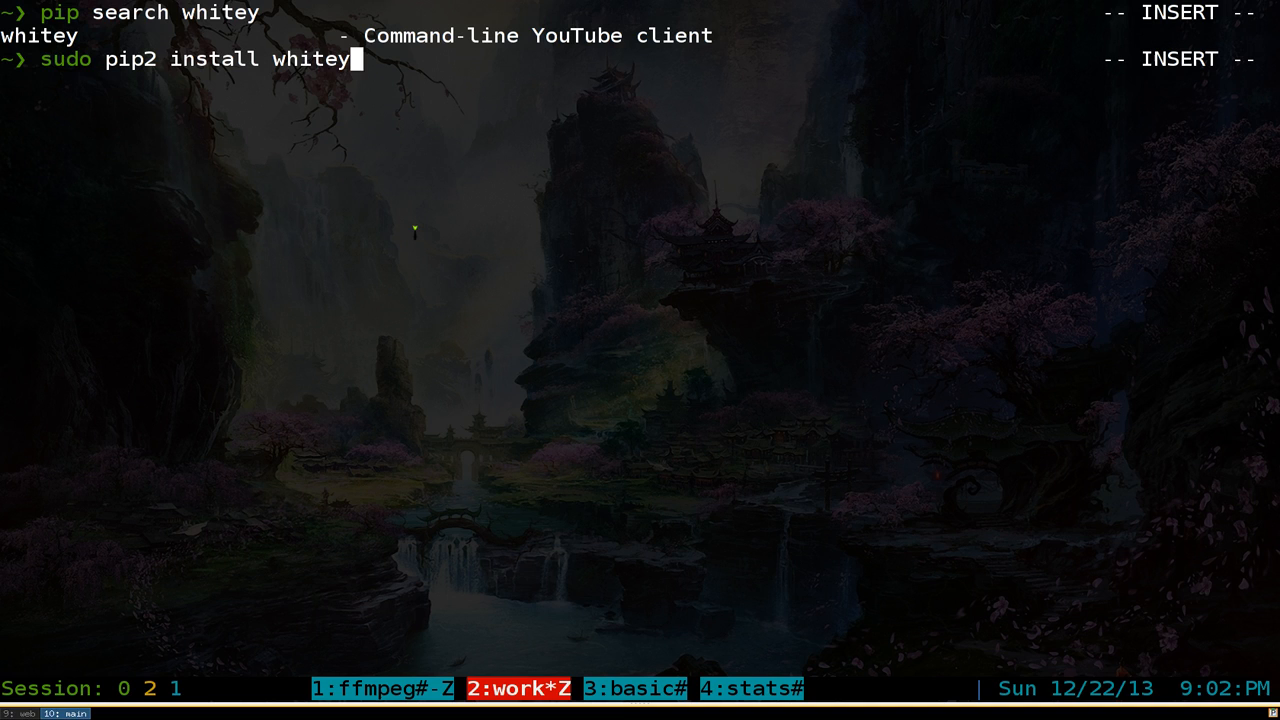
key("Return")
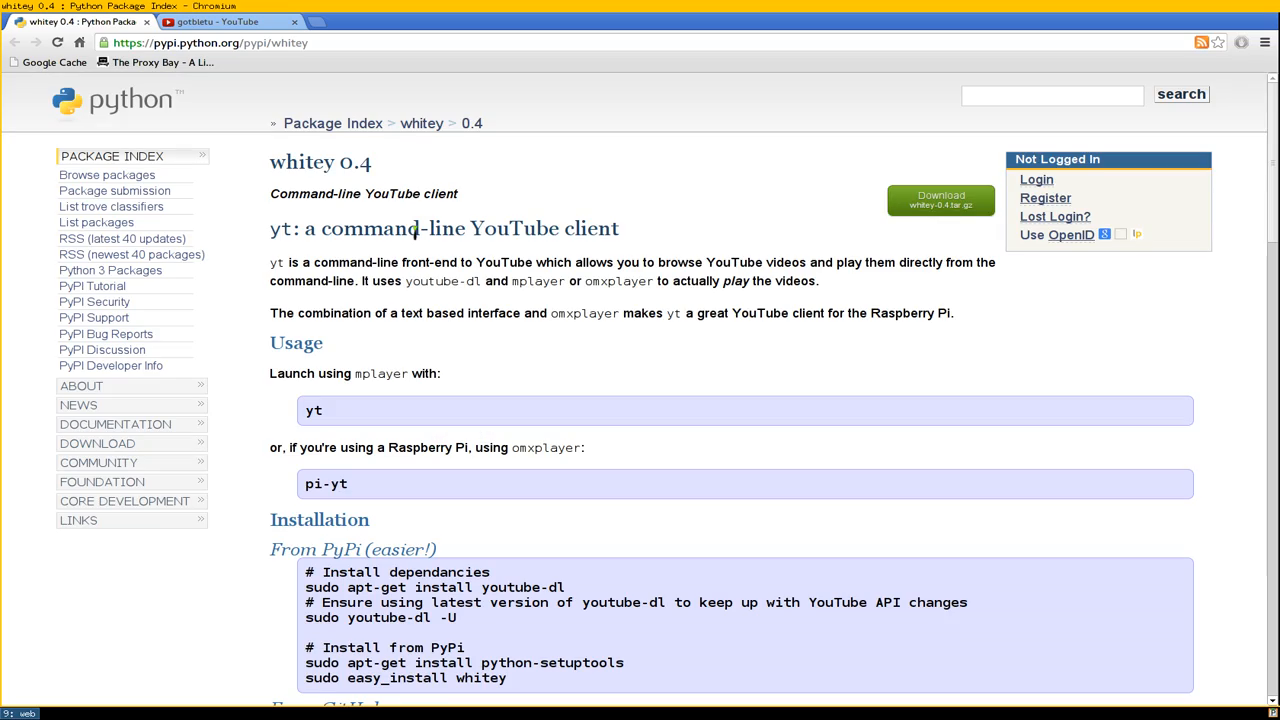
Step: Scroll the whitey PyPI page to Usage and select the pi-yt command
scroll("down", 3)
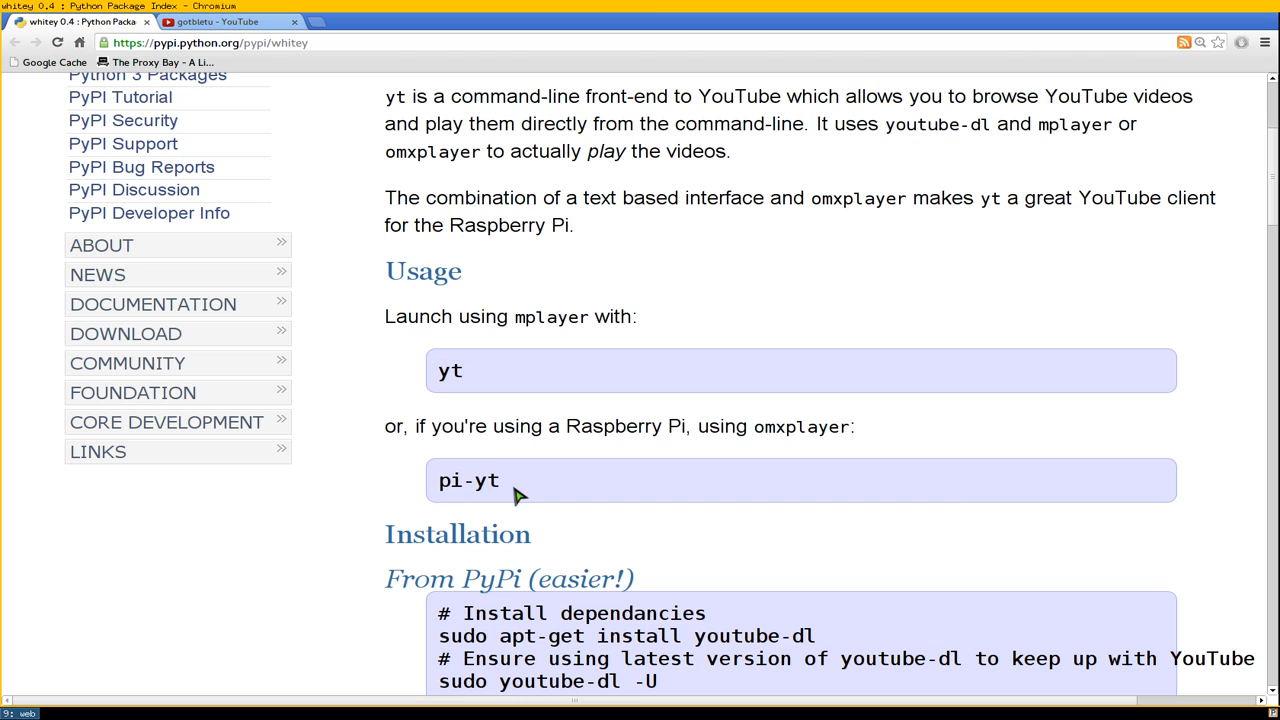
double_click(468, 480)
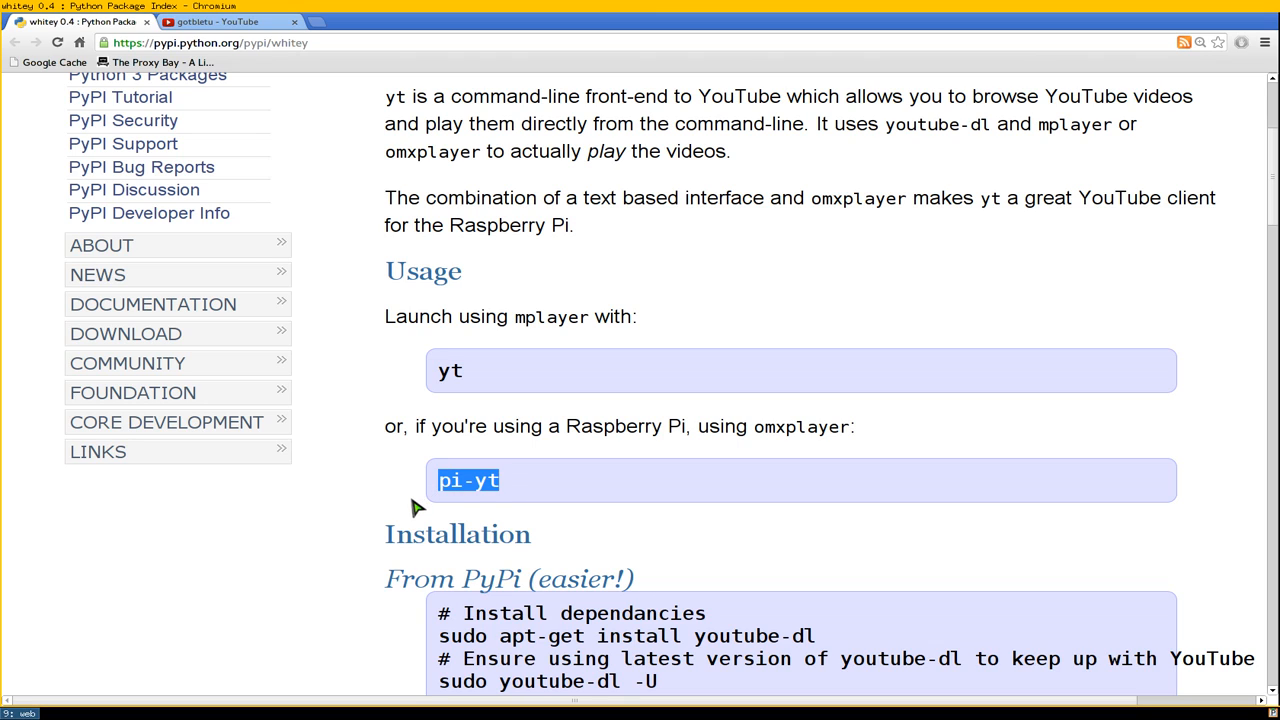
double_click(785, 426)
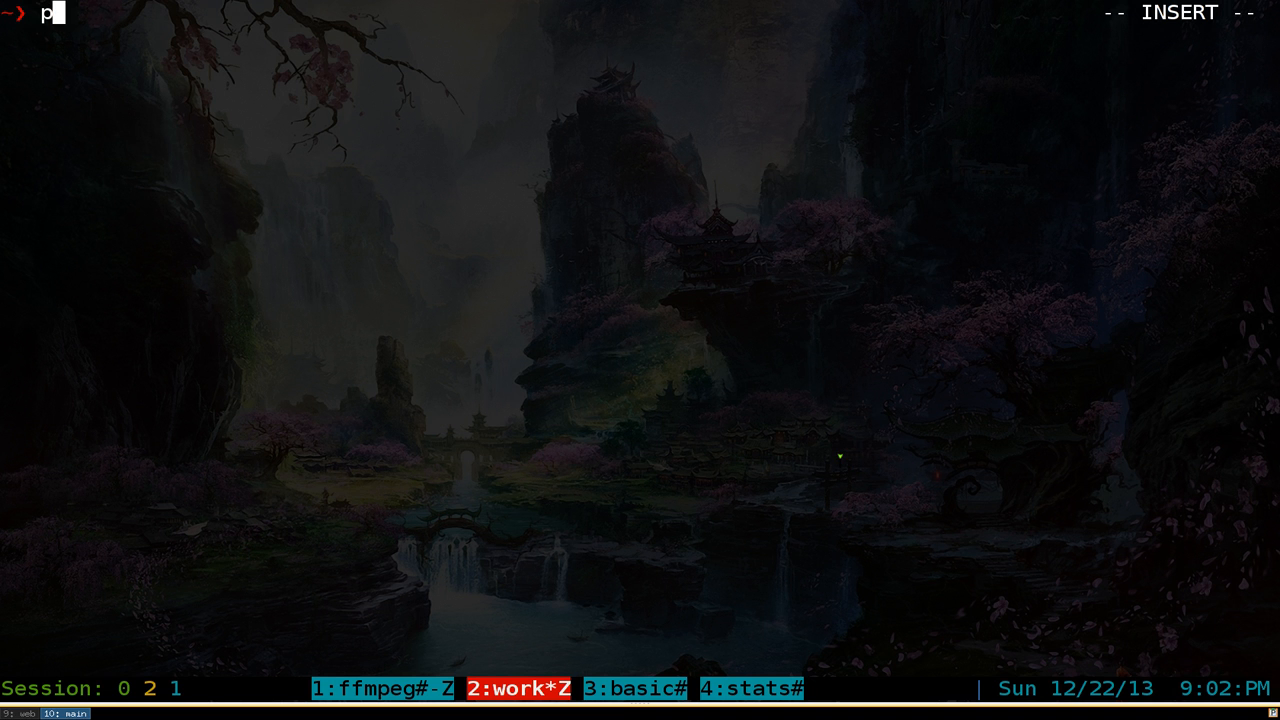
Step: Run the pi-yt command in the terminal
type("i-yt")
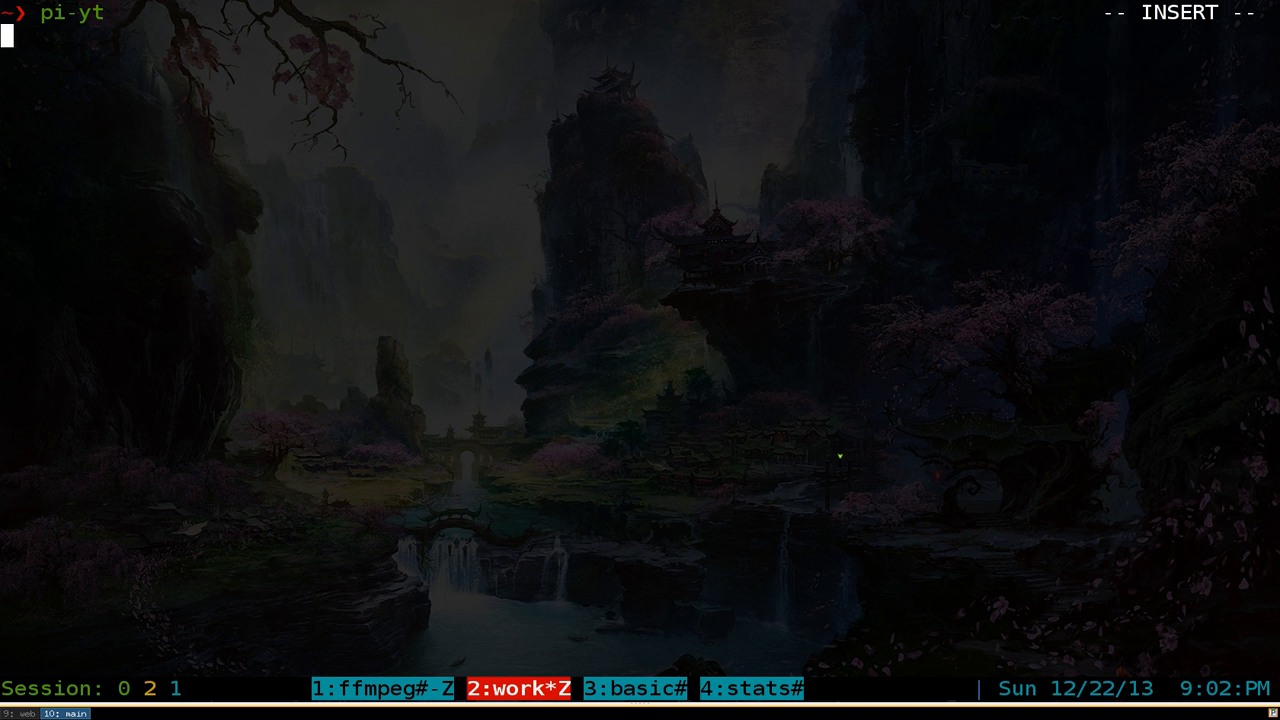
key("Return")
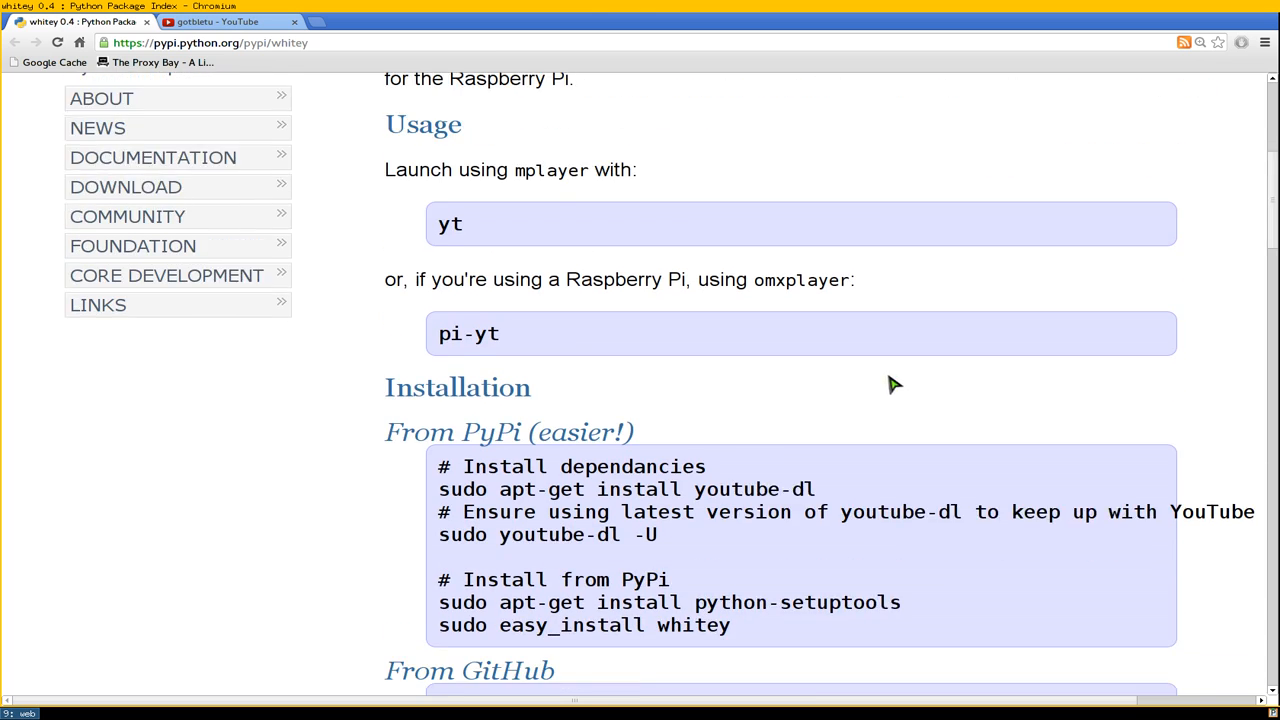
Step: Scroll to Installation, select the youtube-dl update command, and deselect the easy_install line
scroll("down", 3)
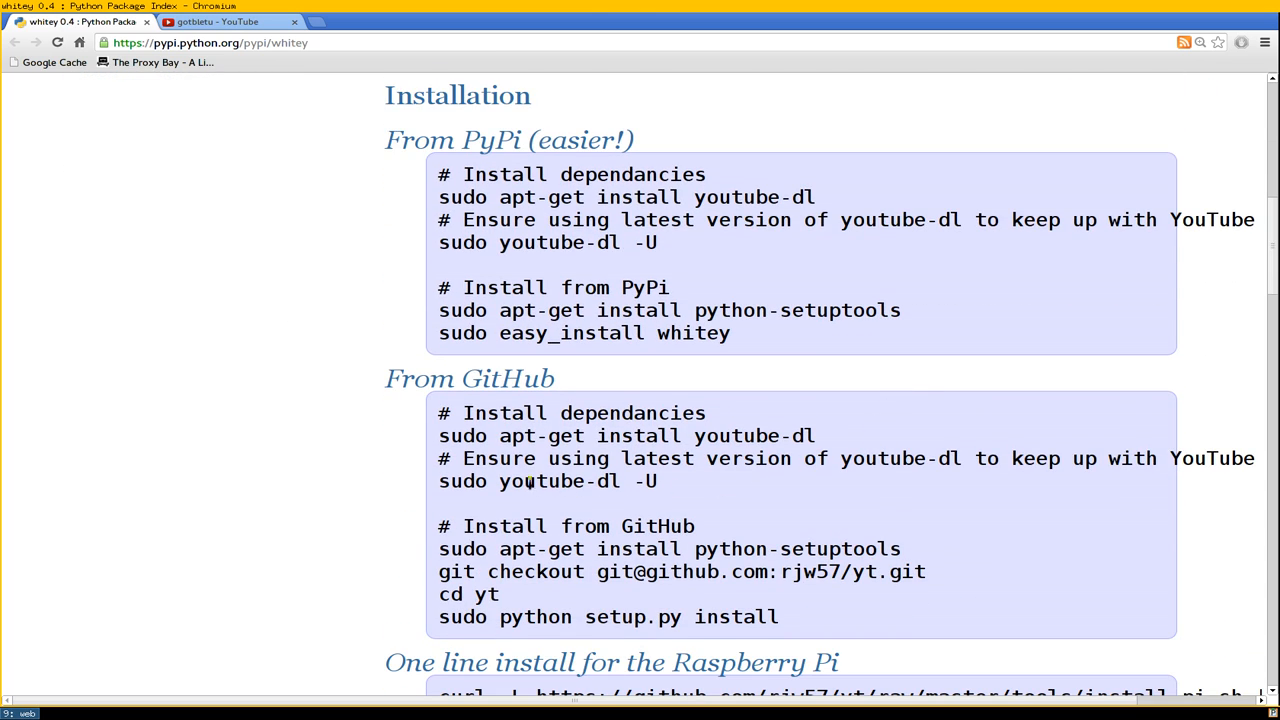
double_click(541, 481)
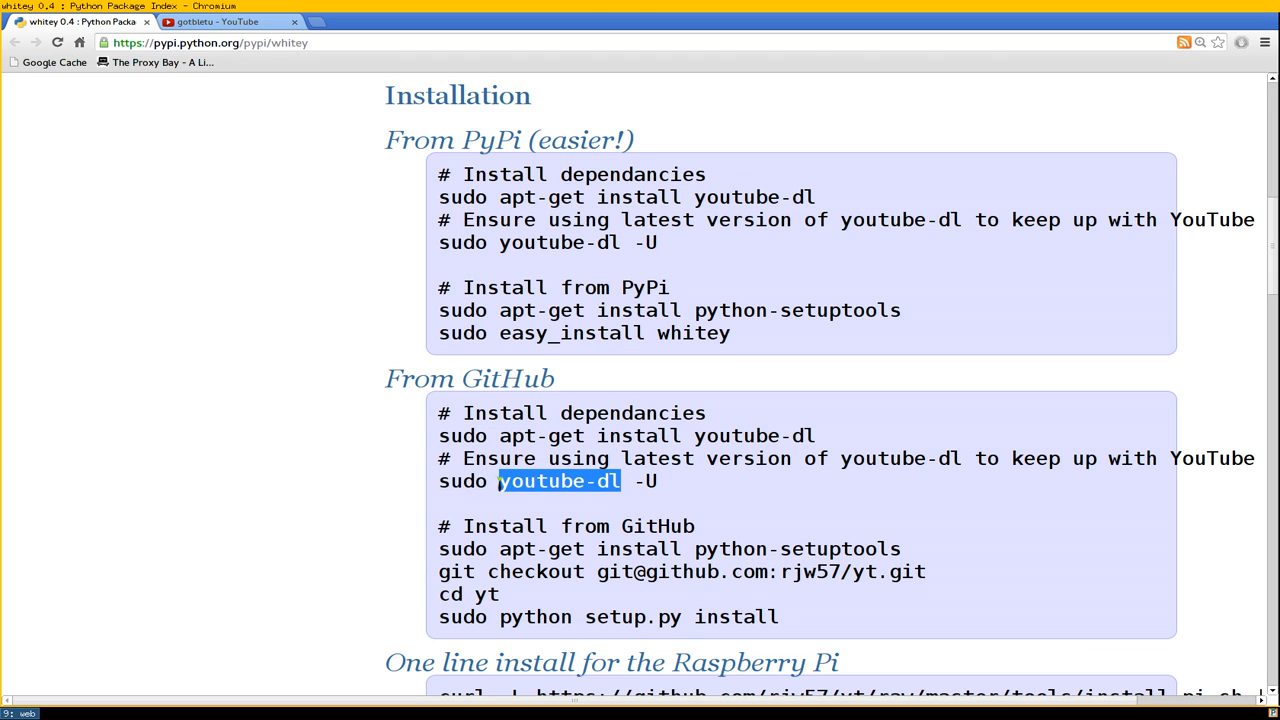
left_click(558, 481)
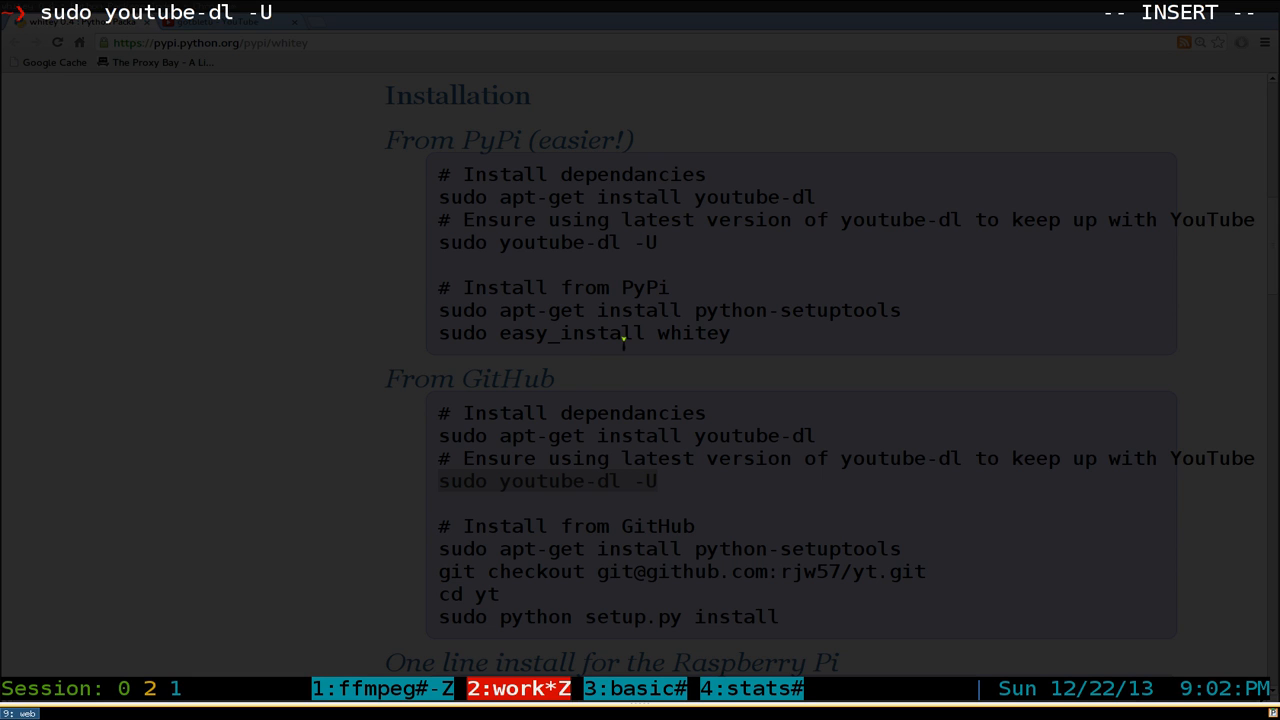
mouse_move(275, 12)
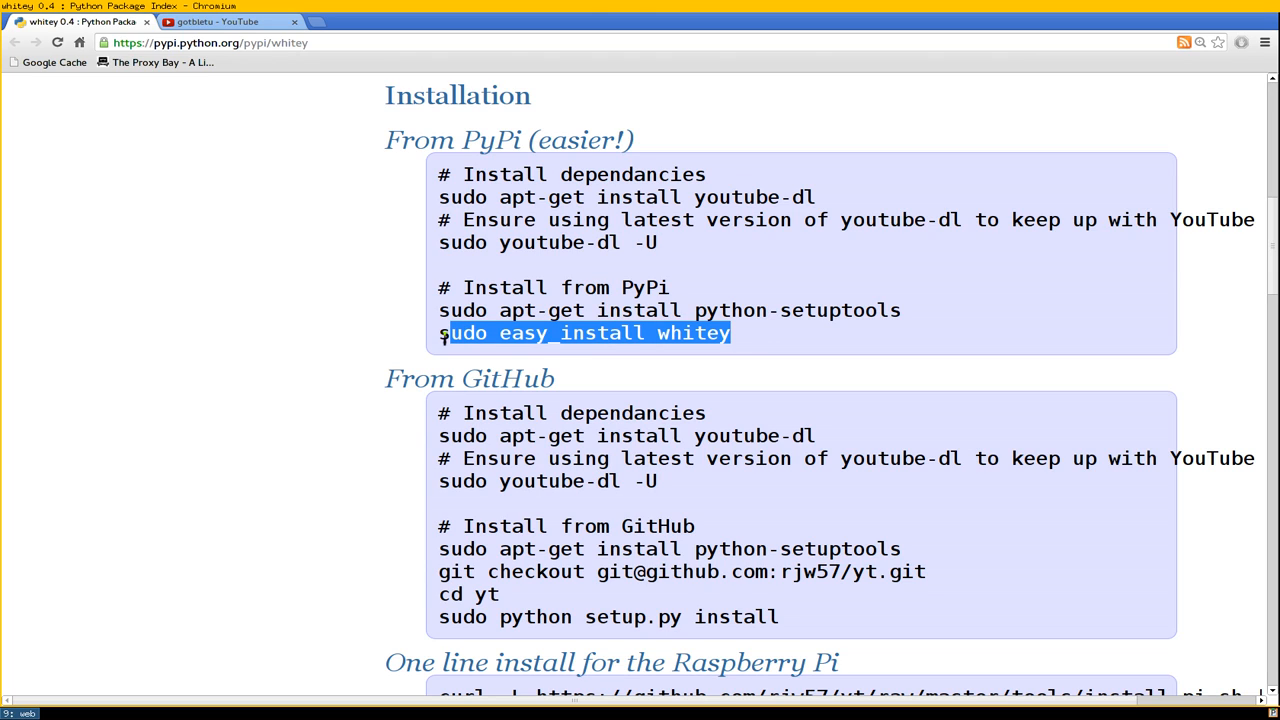
left_click(350, 365)
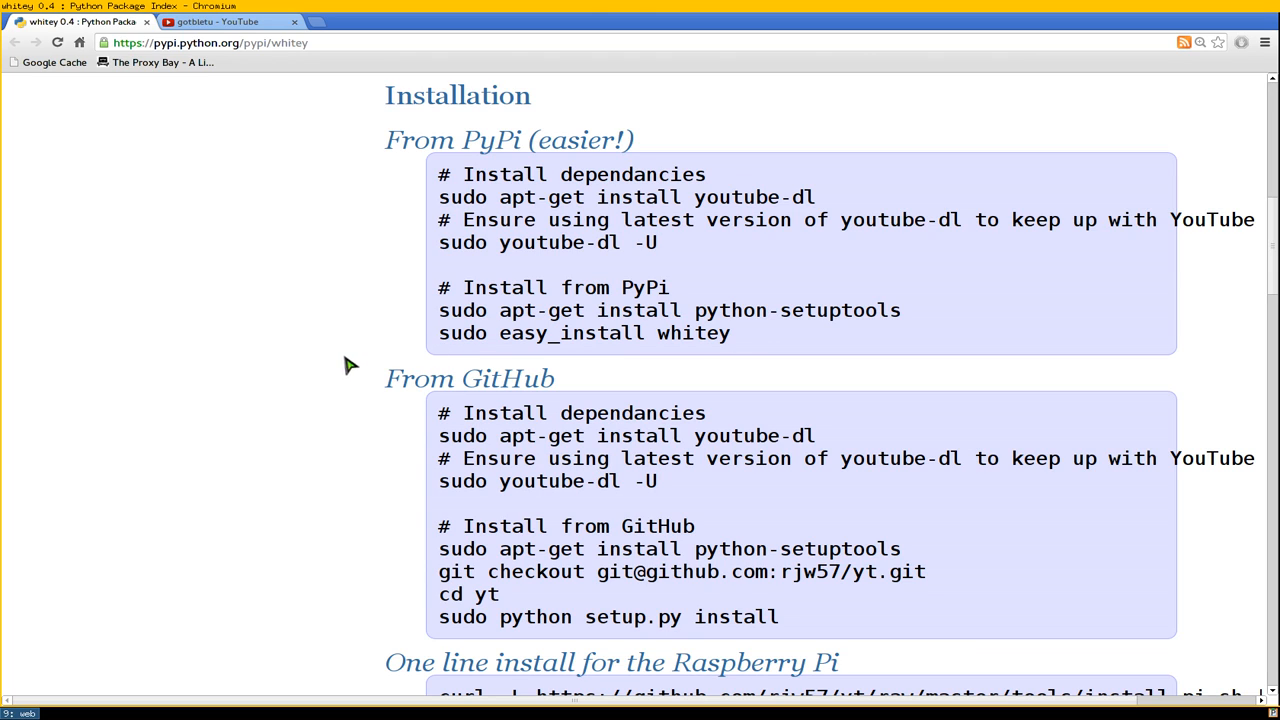
mouse_move(340, 344)
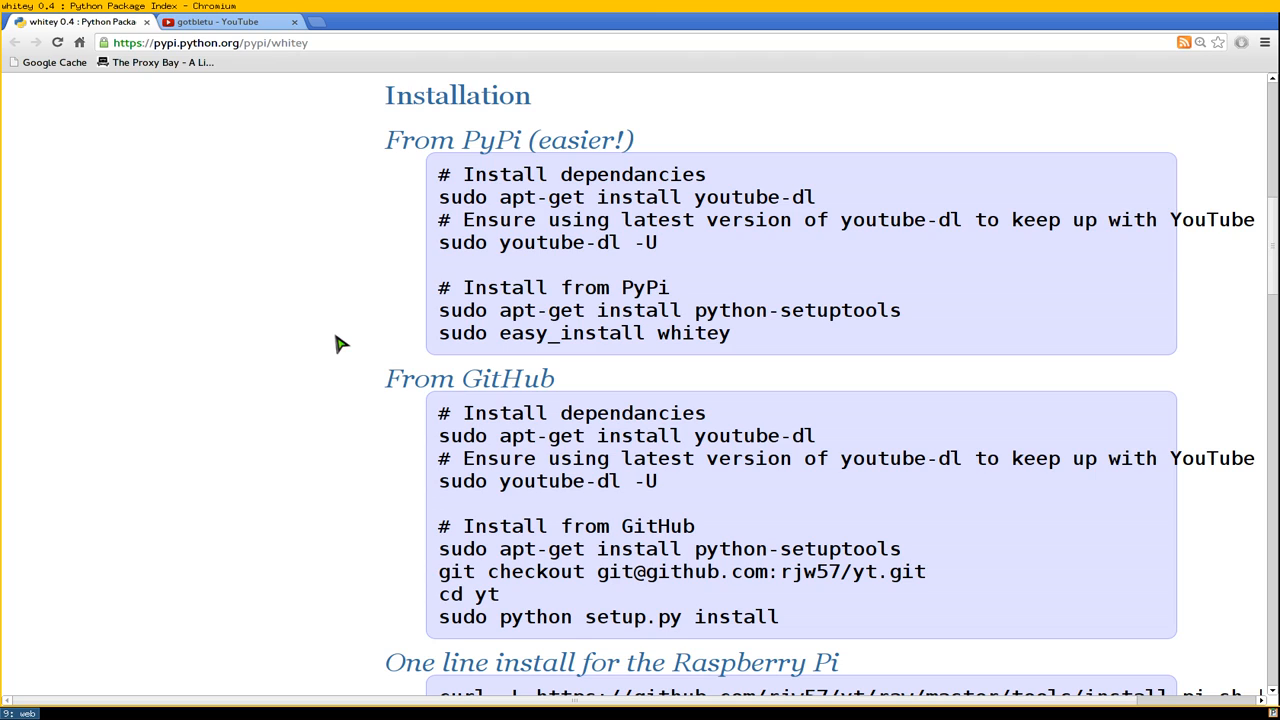
mouse_move(302, 327)
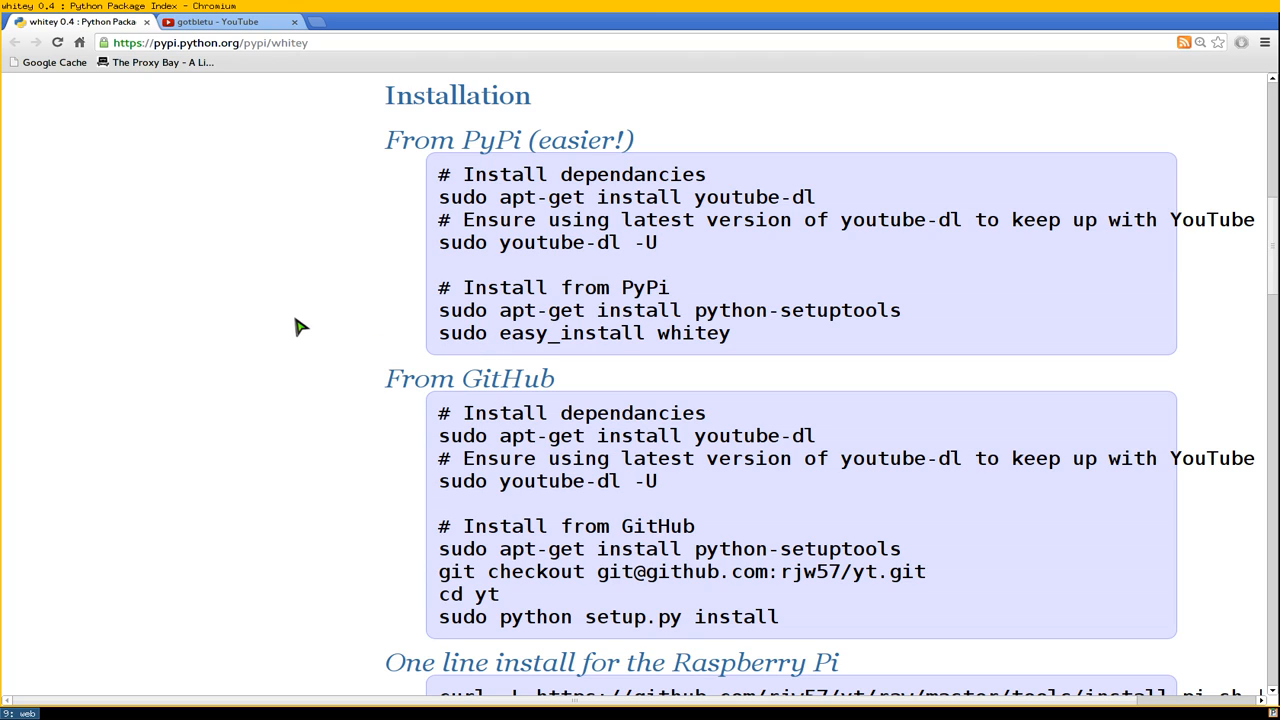